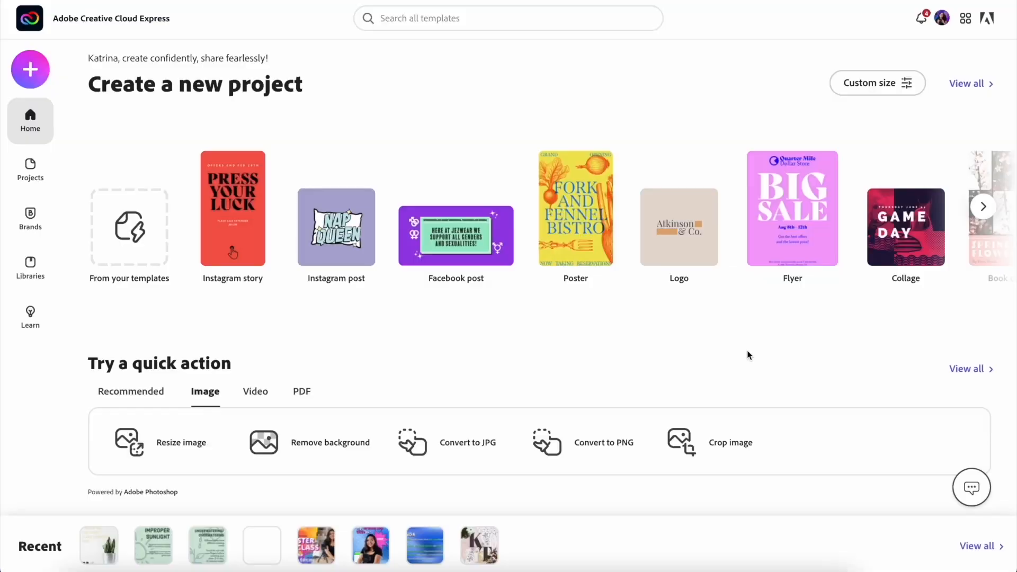
Load IMG_1858.jpg from the computer into the Crop image quick action.
{"action": "left_click", "coordinate": [730, 442]}
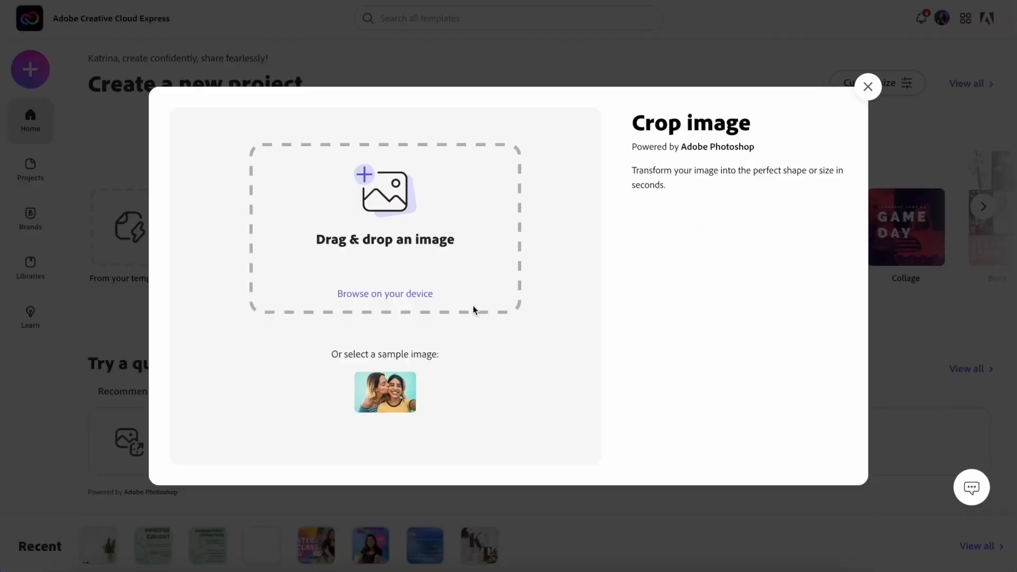
{"action": "left_click", "coordinate": [384, 292]}
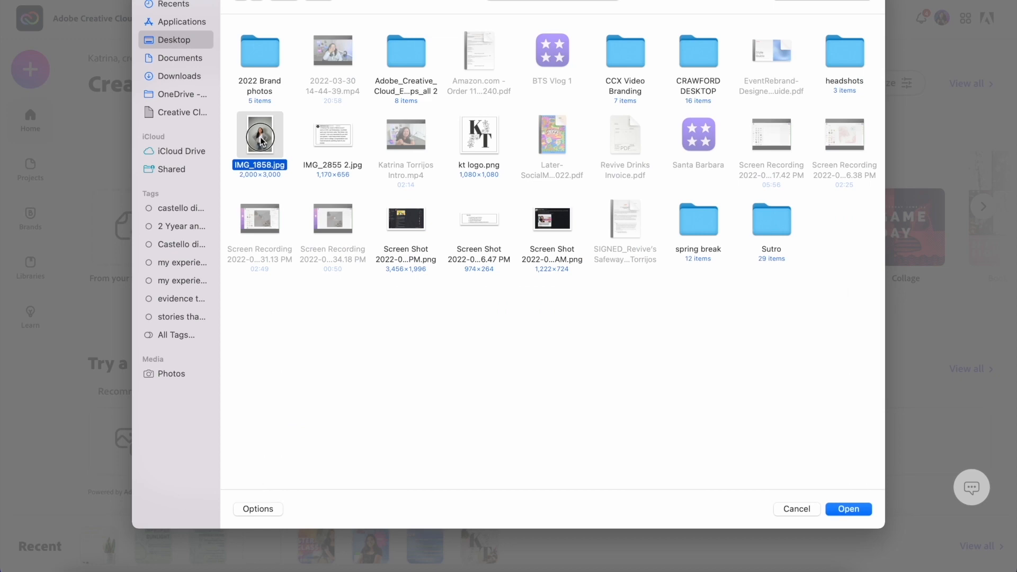
{"action": "left_click", "coordinate": [846, 508]}
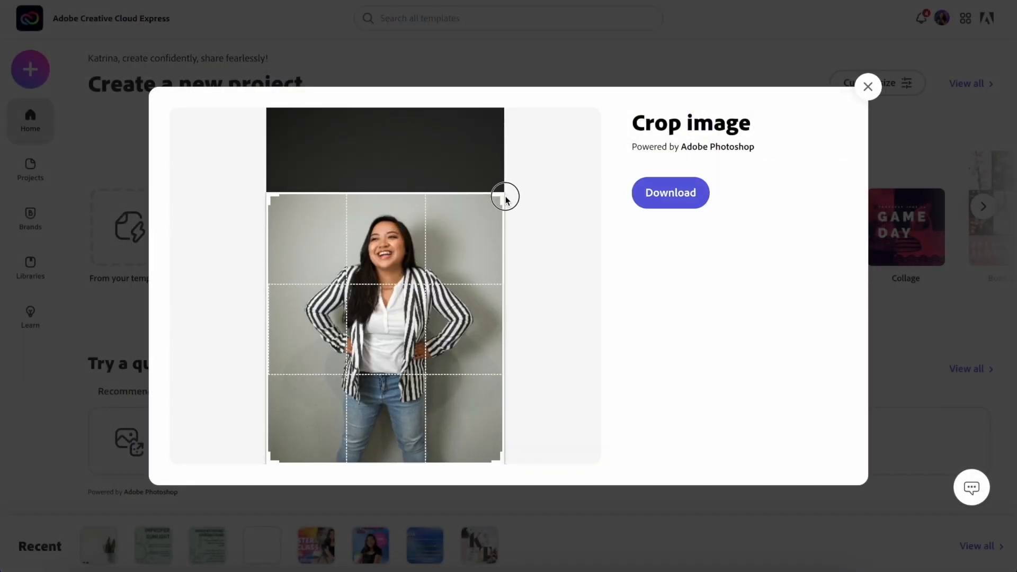
Trim the photo to the woman's upper body and download the cropped image.
{"action": "left_click_drag", "start_coordinate": [505, 196], "coordinate": [506, 389]}
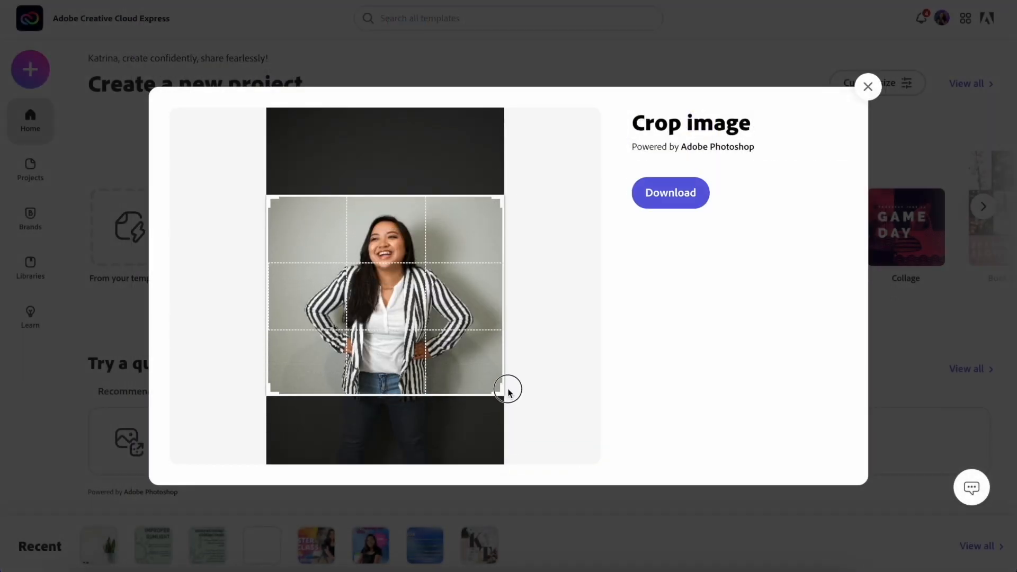
{"action": "left_click_drag", "start_coordinate": [508, 389], "coordinate": [287, 396]}
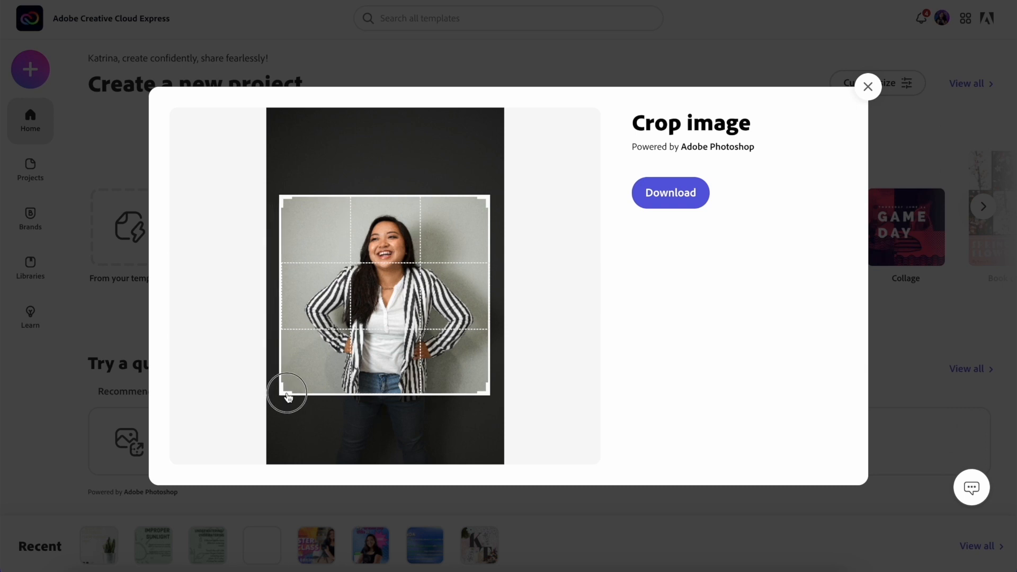
{"action": "left_click_drag", "start_coordinate": [287, 394], "coordinate": [290, 395]}
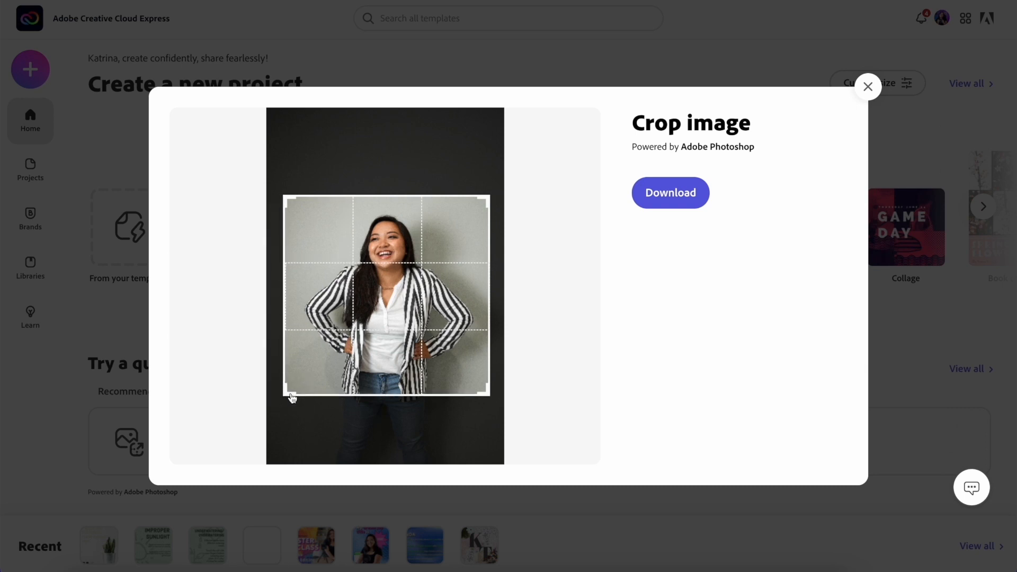
{"action": "left_click", "coordinate": [669, 192]}
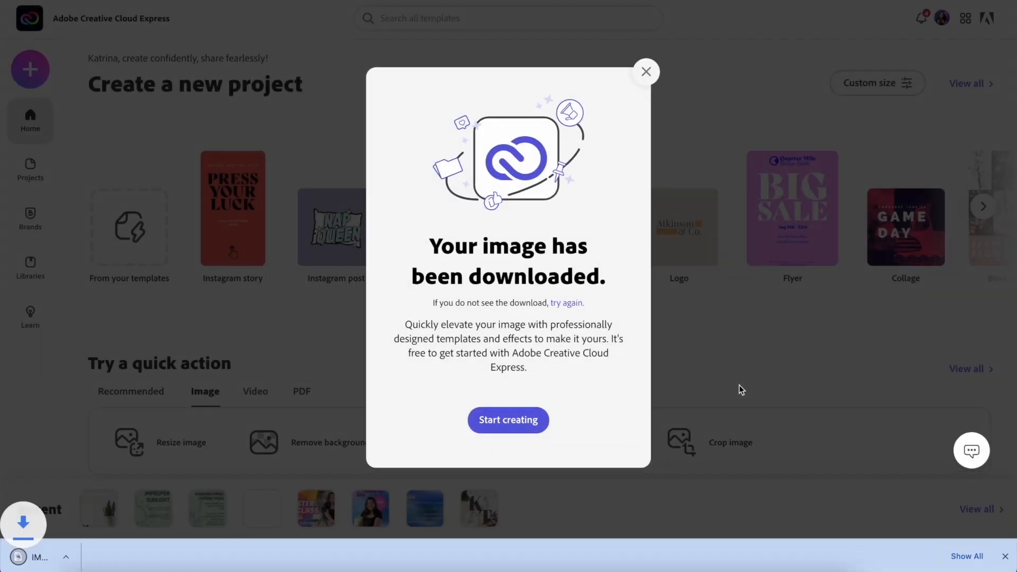
Enlarge the KT logo on the pink marble floral canvas by dragging its corner.
{"action": "left_click", "coordinate": [508, 419]}
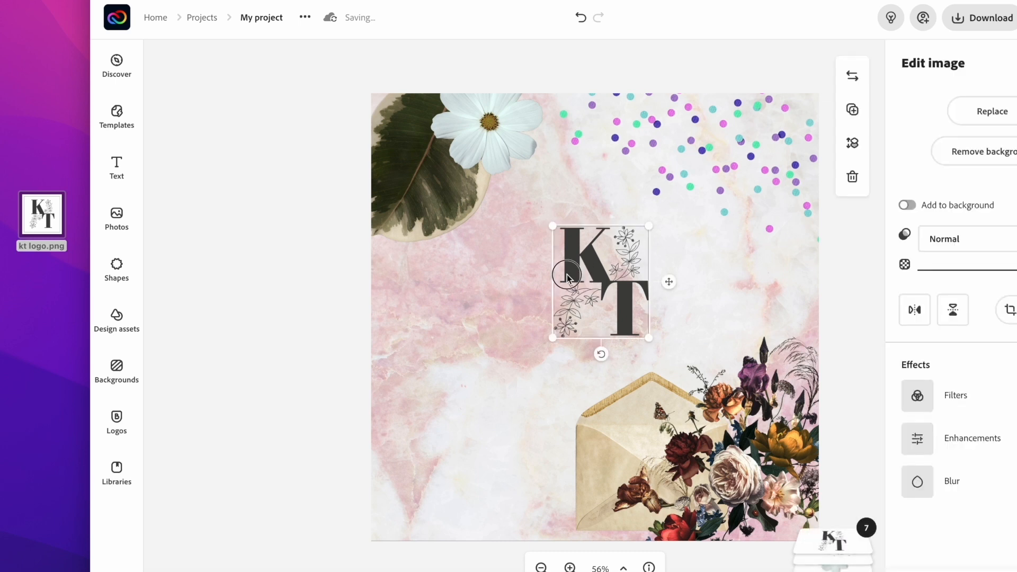
{"action": "left_click_drag", "start_coordinate": [564, 272], "coordinate": [655, 376]}
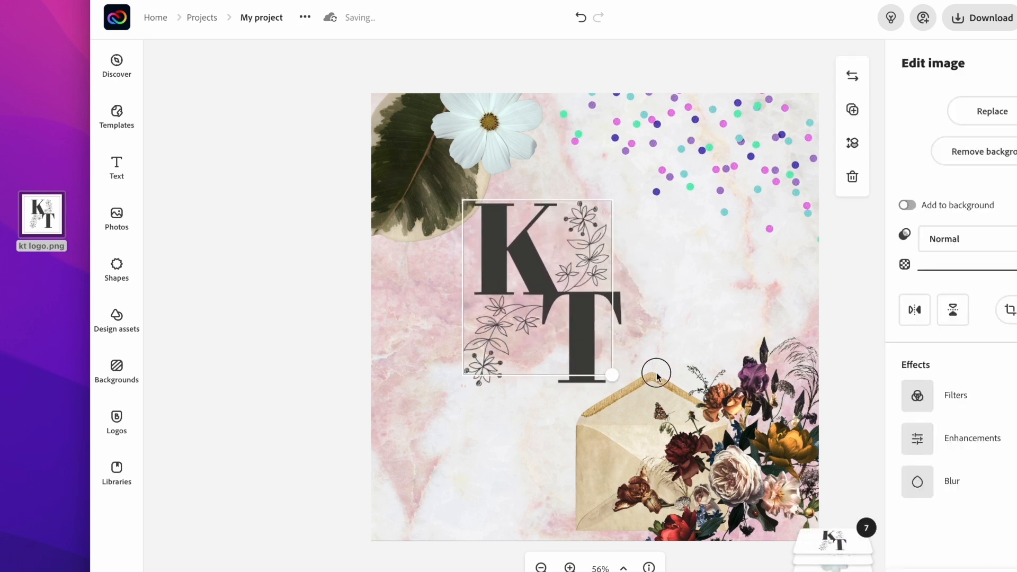
{"action": "left_click", "coordinate": [116, 269]}
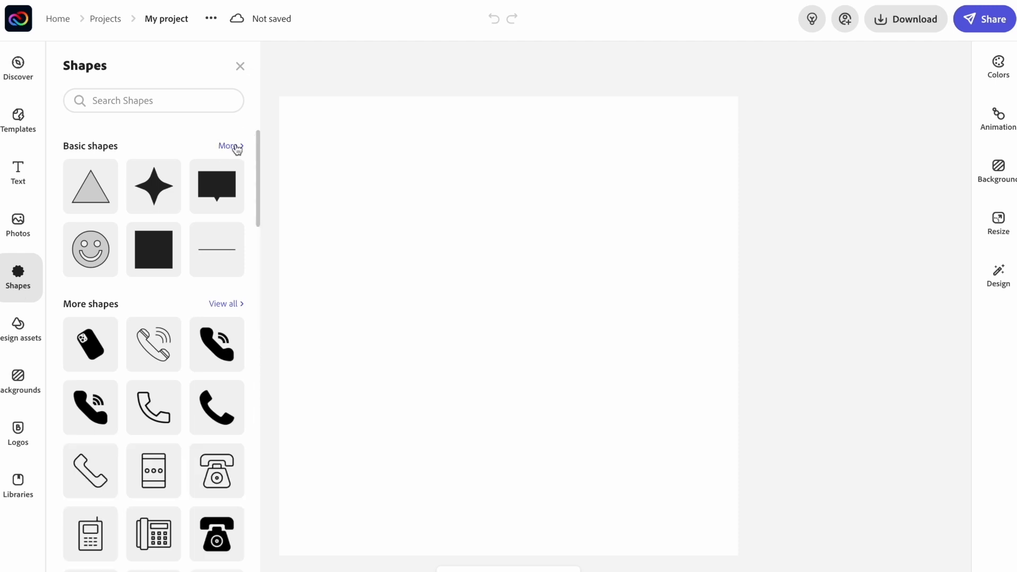
Expand Basic shapes and scroll through categories such as flowers, stars and speech bubbles.
{"action": "left_click", "coordinate": [228, 146]}
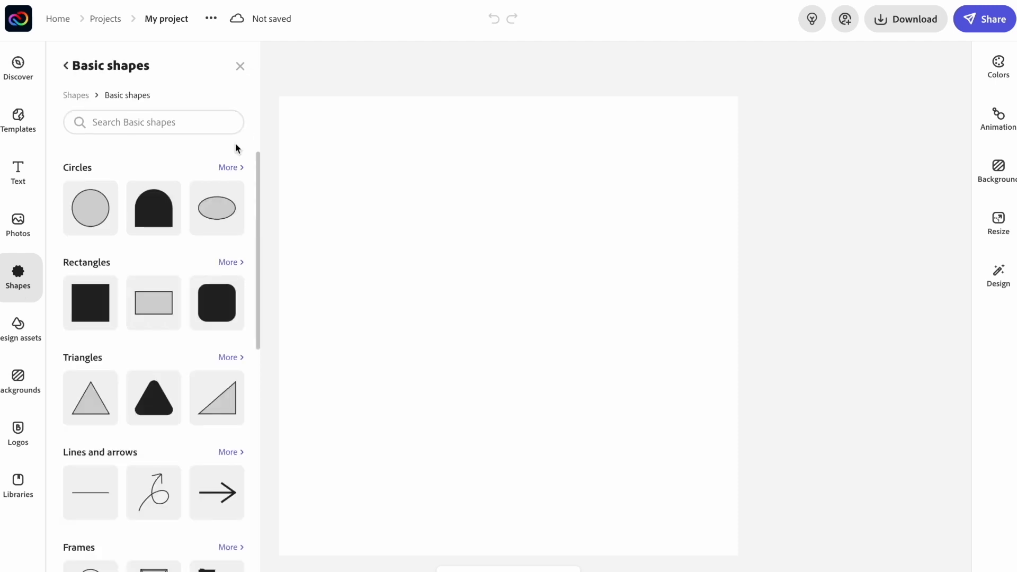
{"action": "scroll", "scroll_direction": "down", "scroll_amount": 3}
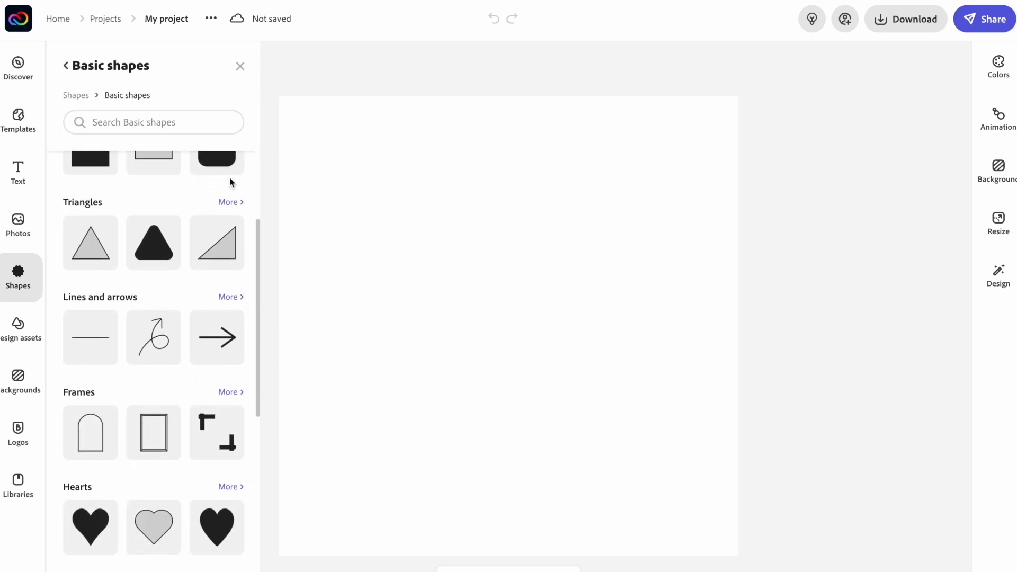
{"action": "scroll", "scroll_direction": "down", "scroll_amount": 3}
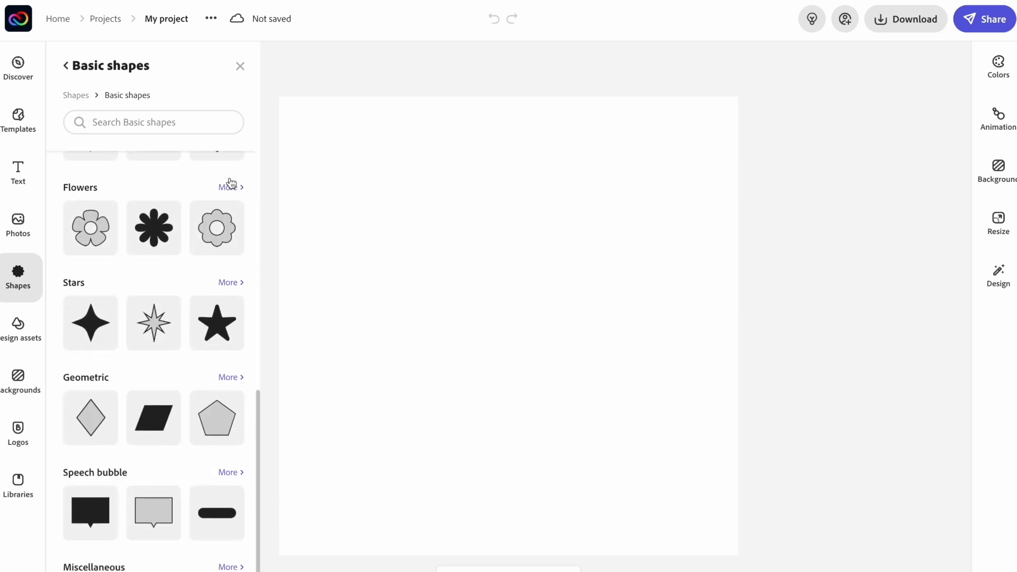